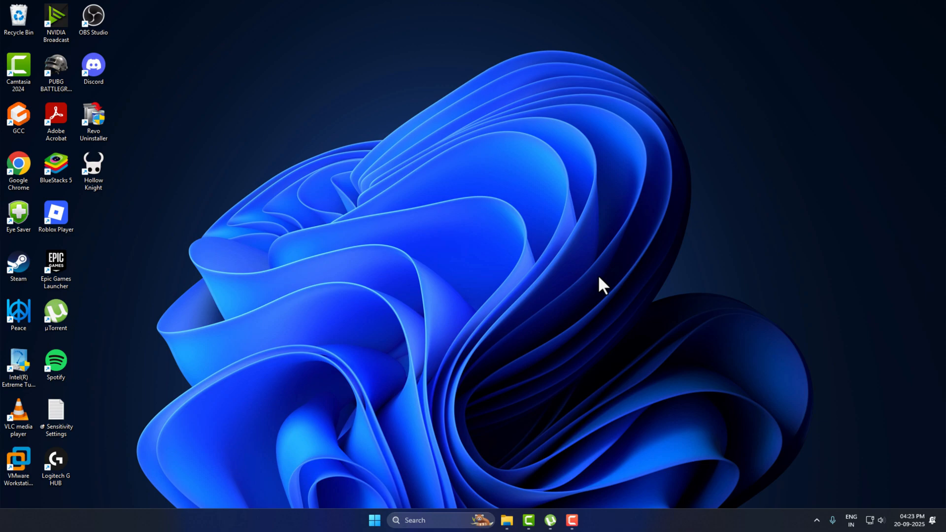
pyautogui.moveTo(554, 287)
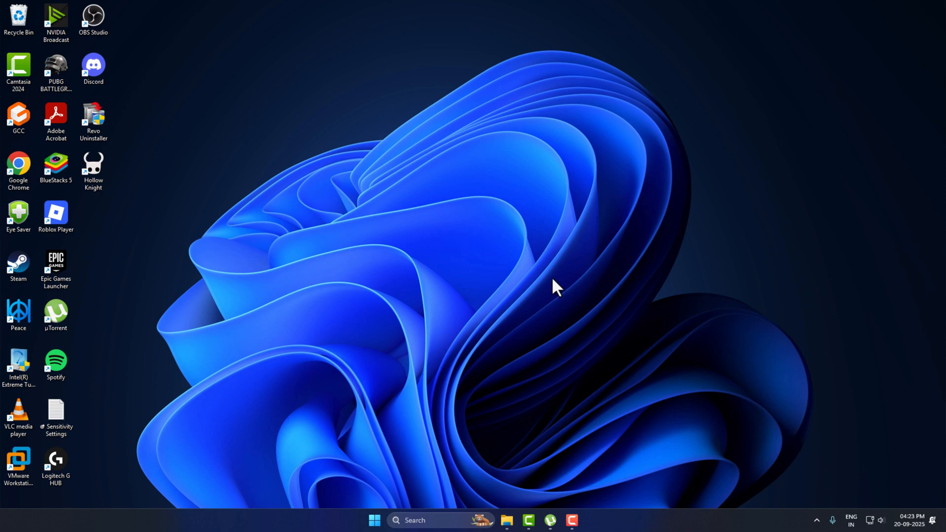
pyautogui.moveTo(550, 289)
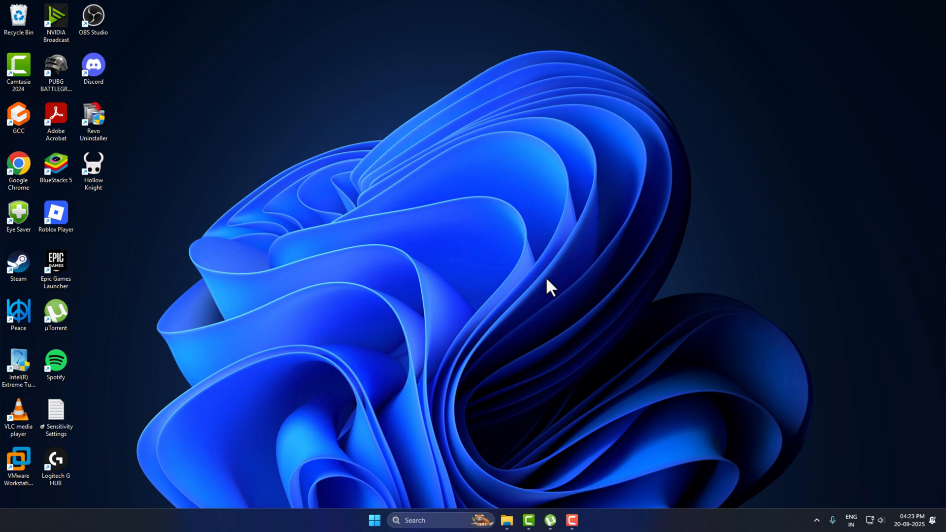
pyautogui.moveTo(123, 181)
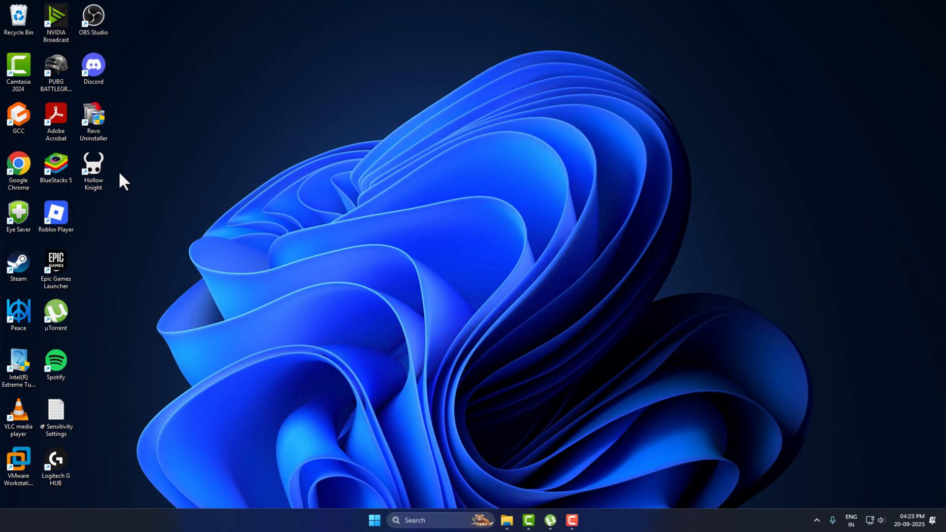
# - Open the Hollow Knight install folder from the desktop shortcut's file location
pyautogui.rightClick(92, 168)
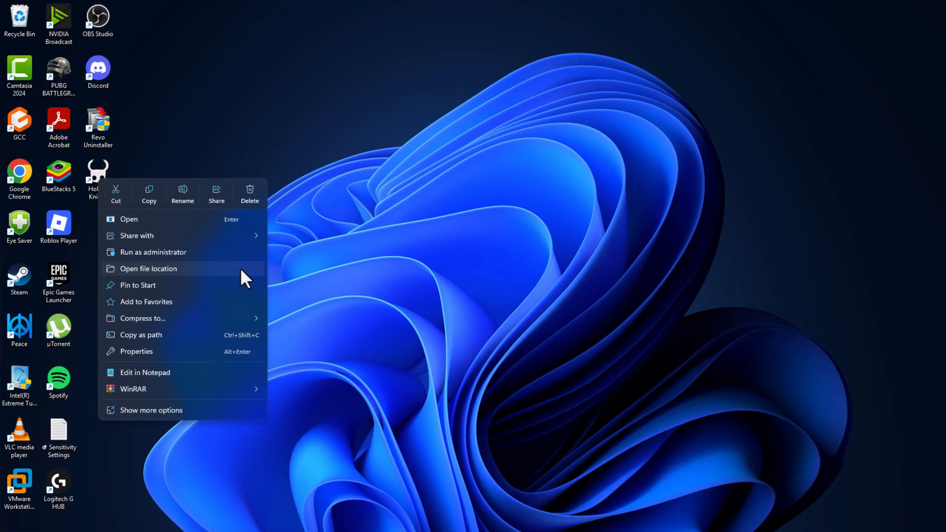
pyautogui.click(148, 268)
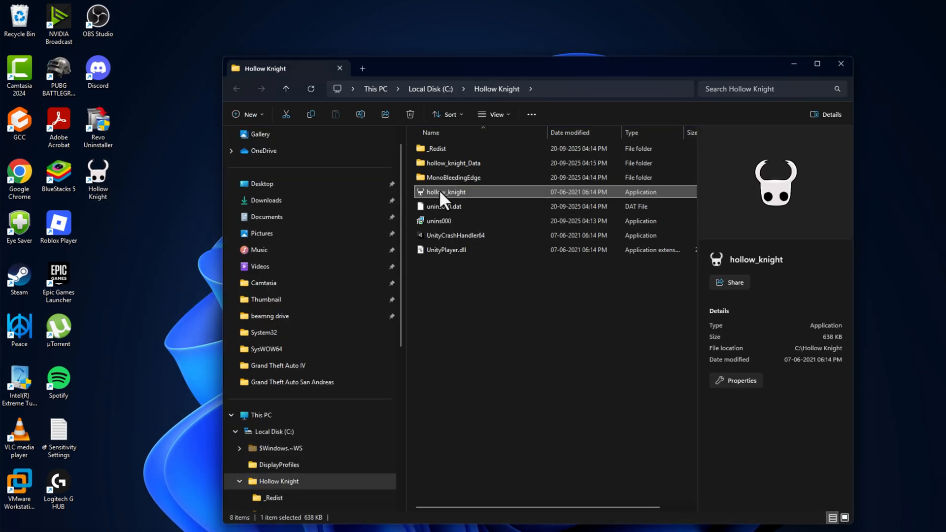
# - Set hollow_knight.exe to always run as administrator in its Compatibility properties
pyautogui.rightClick(443, 192)
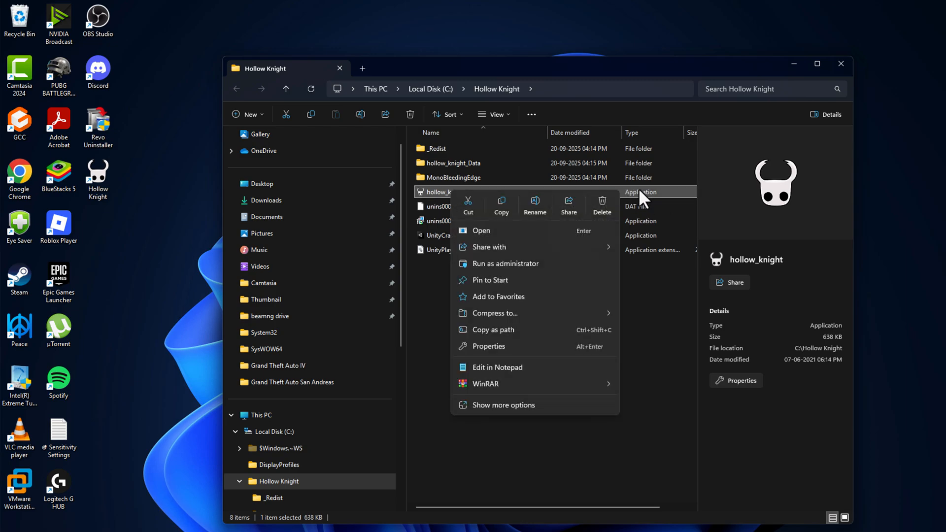
pyautogui.moveTo(501, 358)
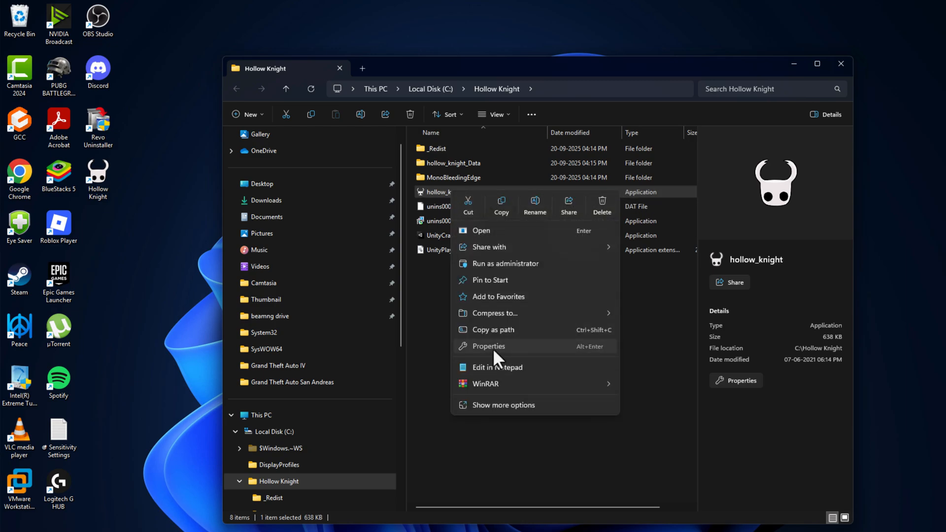
pyautogui.click(488, 346)
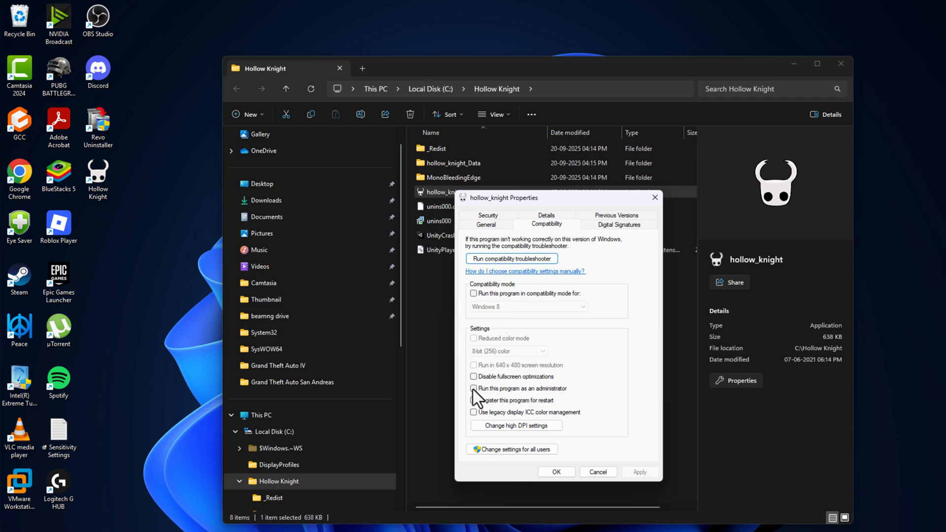
pyautogui.click(473, 388)
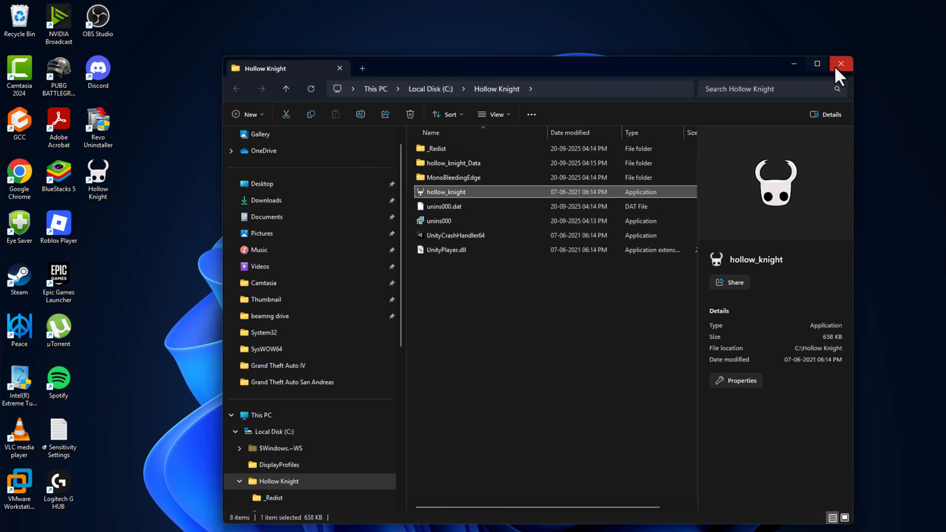
# - Close the folder window and launch Hollow Knight from the desktop shortcut
pyautogui.click(841, 63)
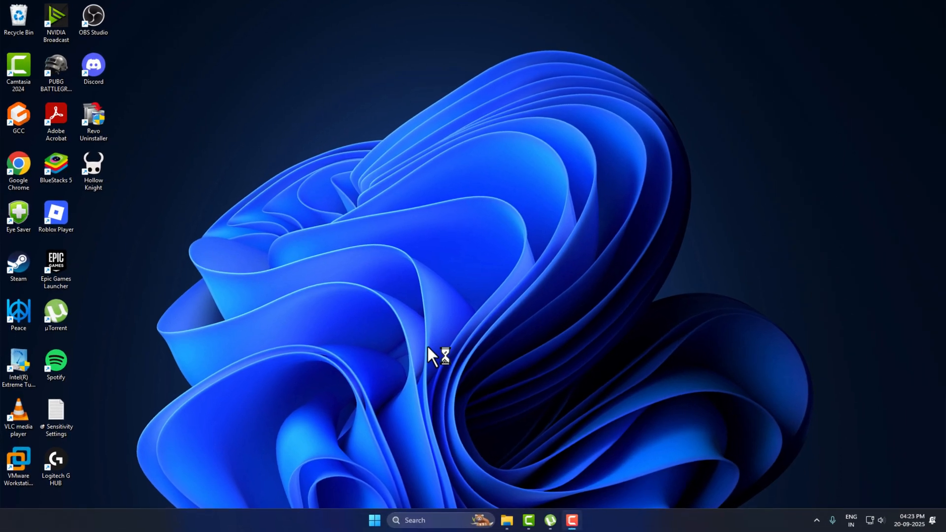
pyautogui.doubleClick(92, 165)
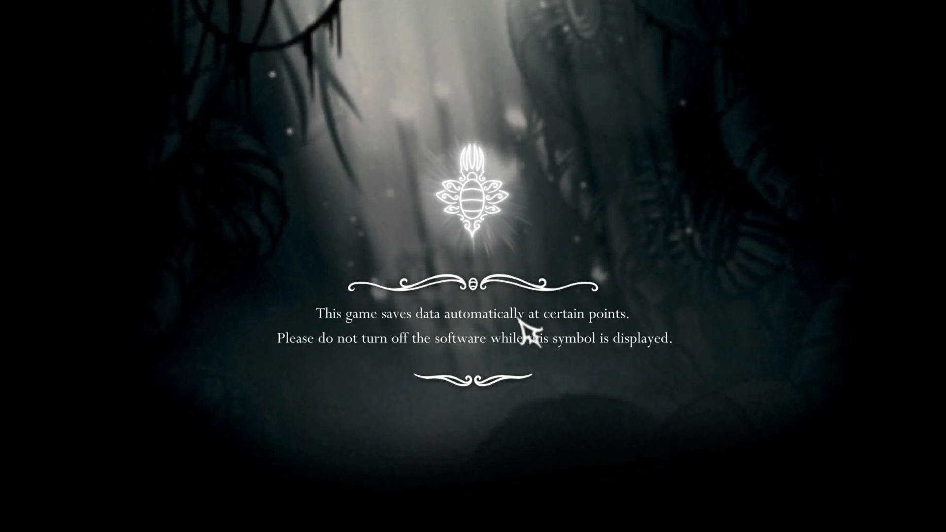